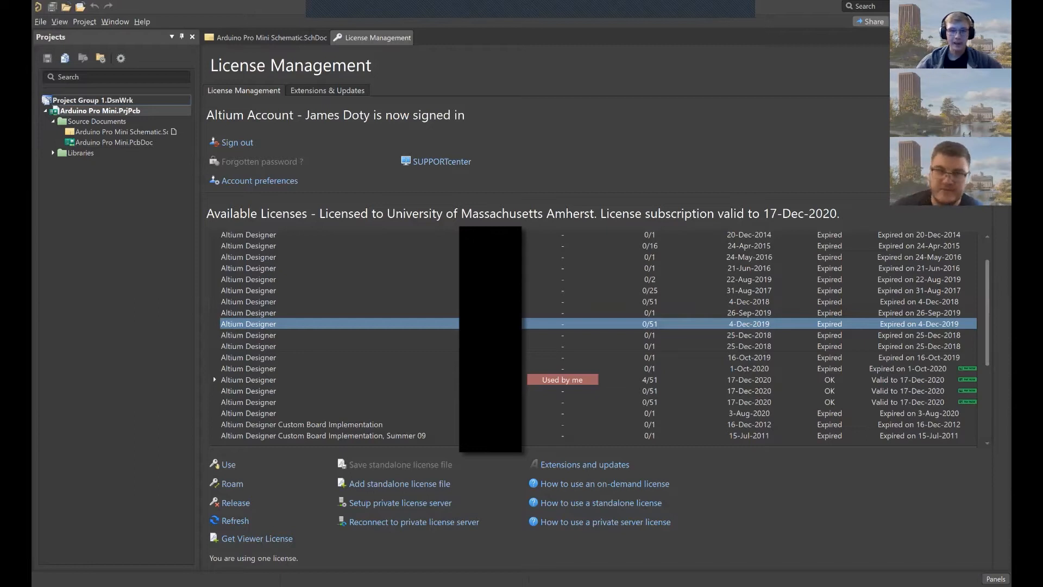
Scroll through the License Management page and bring up the Panels list at bottom right
scroll(down, 3)
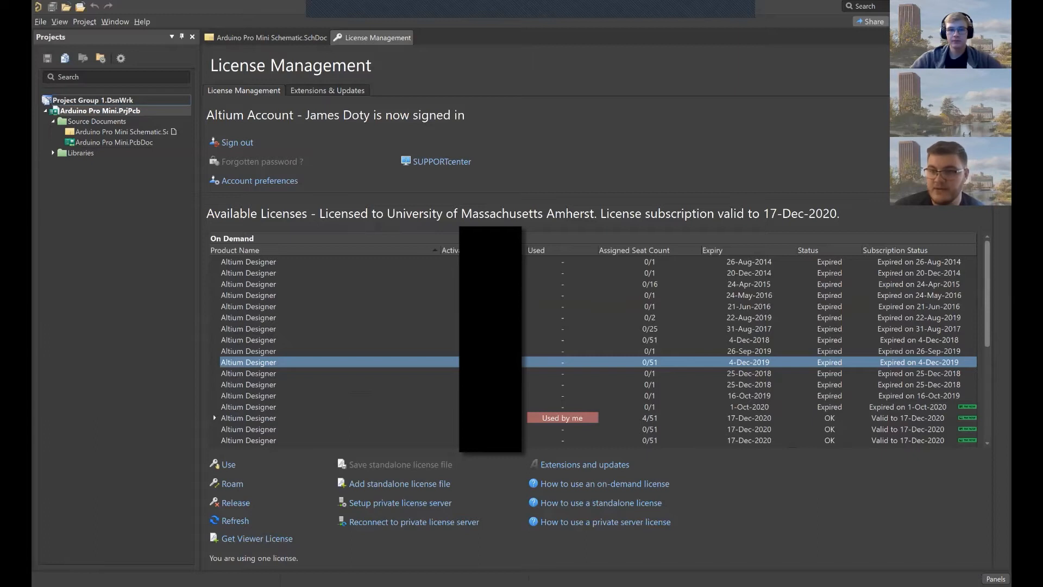
scroll(down, 3)
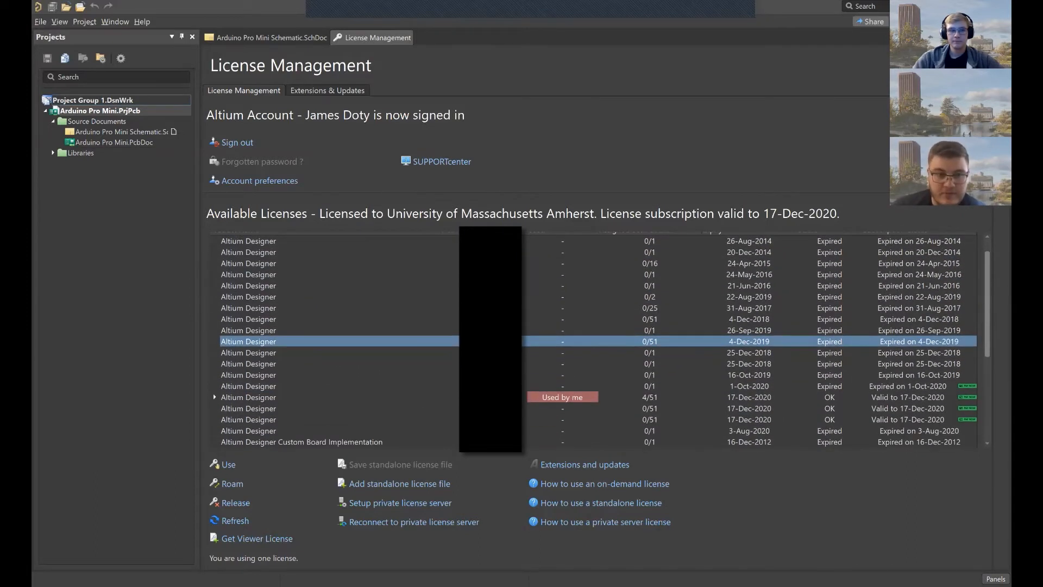
scroll(down, 3)
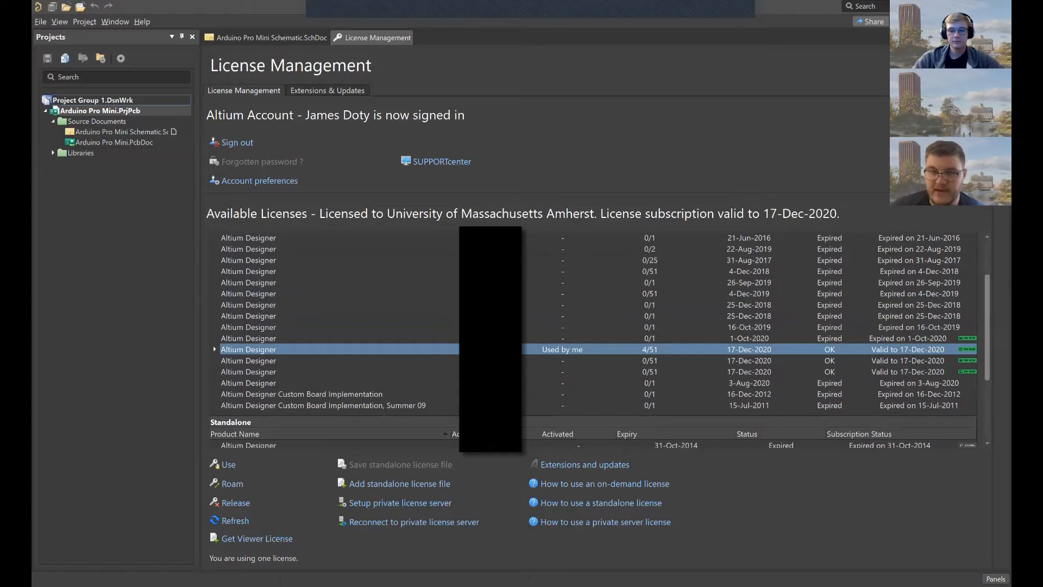
scroll(down, 3)
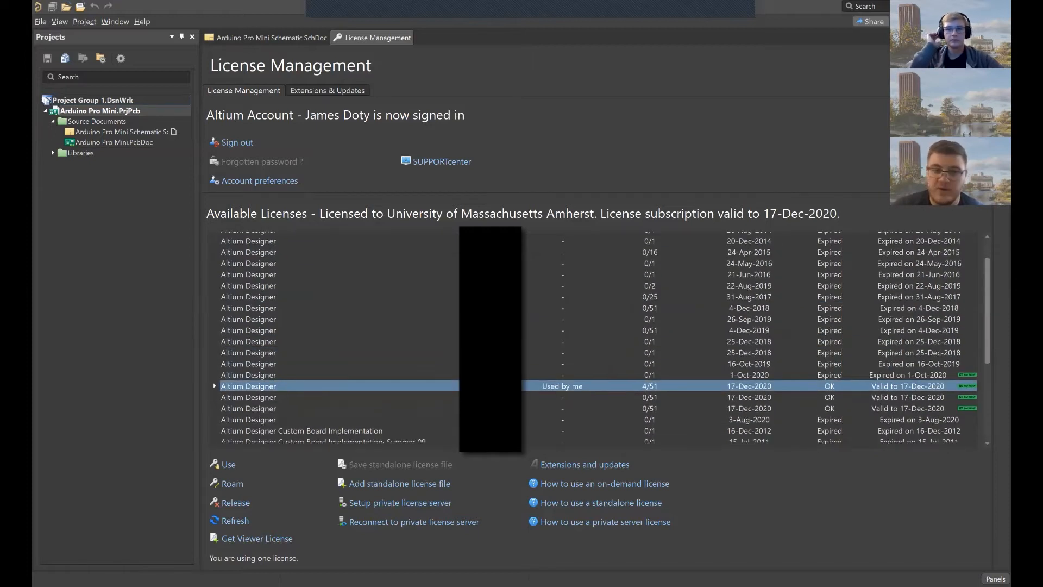
scroll(down, 3)
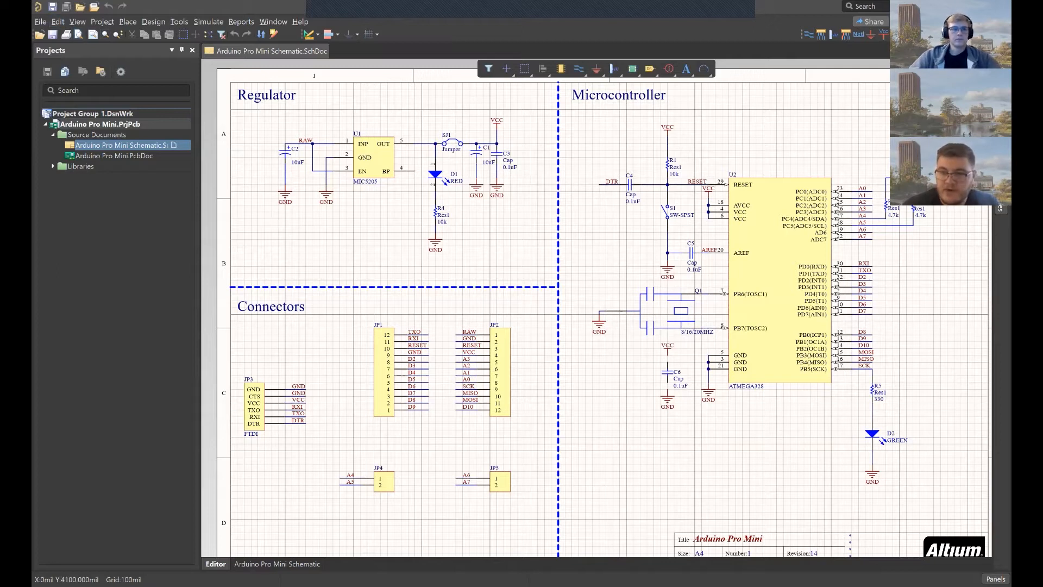
click(995, 578)
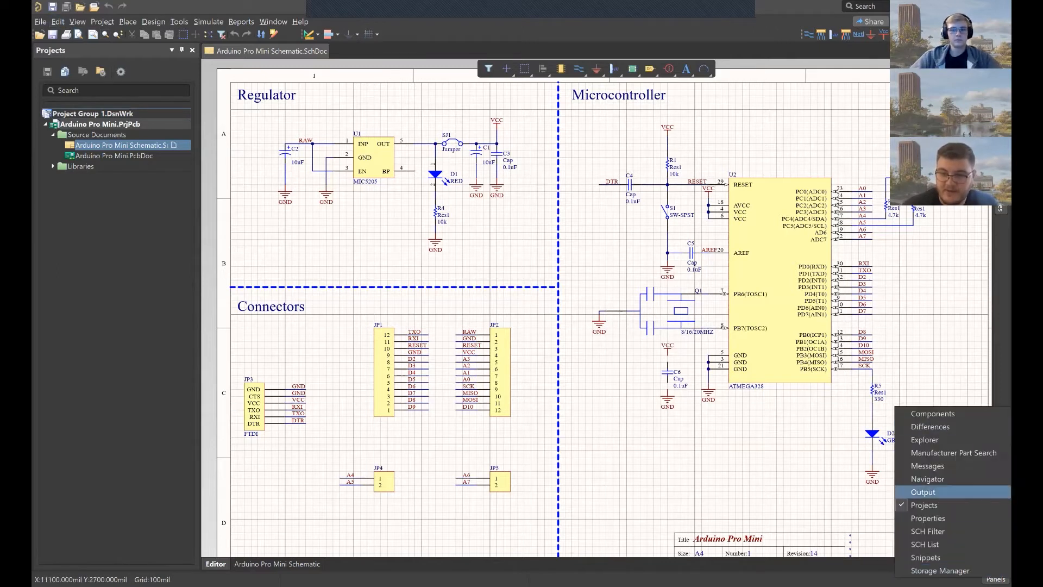
mouse_move(926, 543)
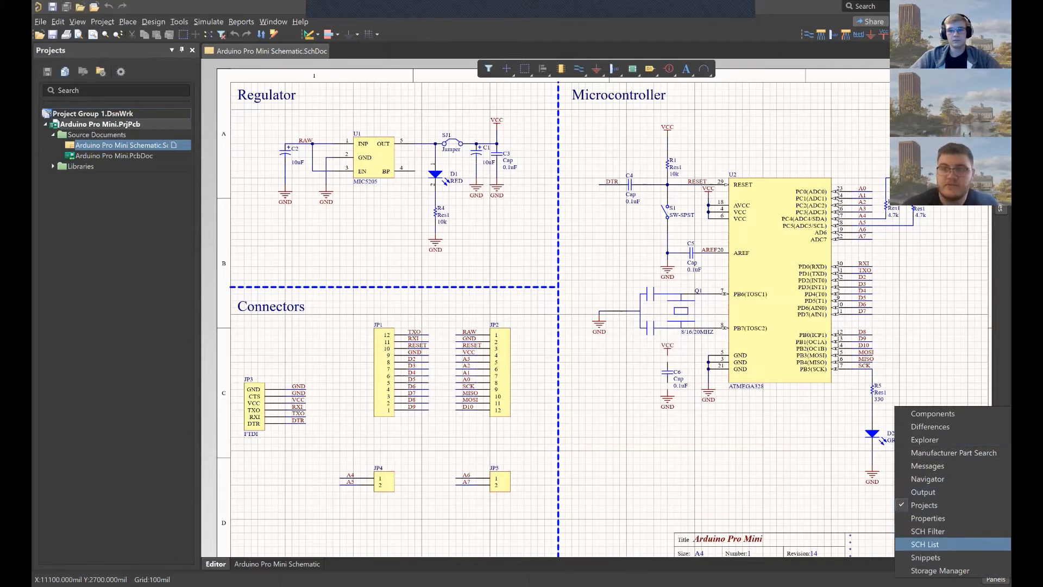
mouse_move(927, 517)
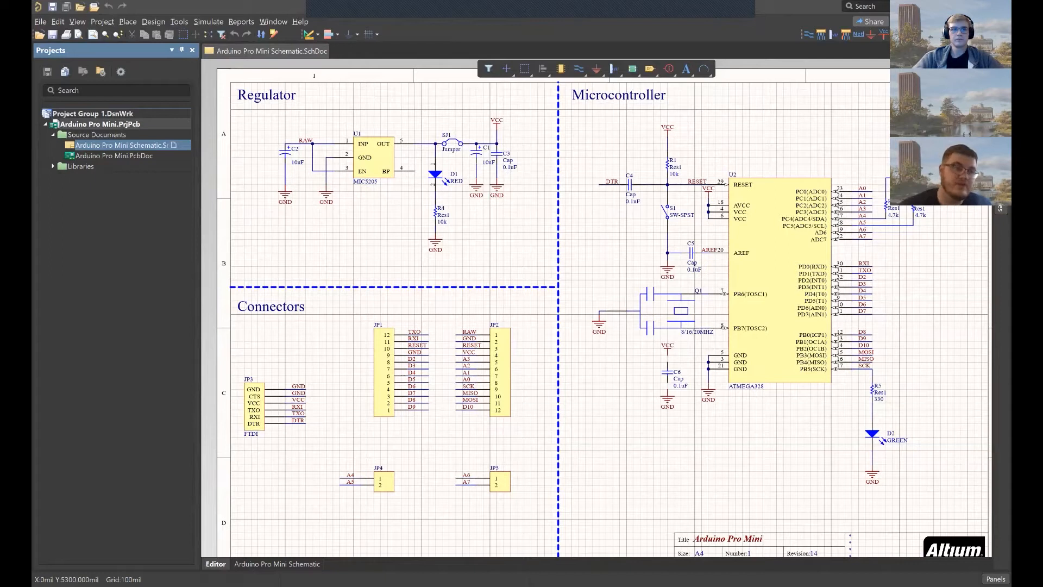
Create a new PCB project named Workshop_Test via File > New > Project
click(52, 165)
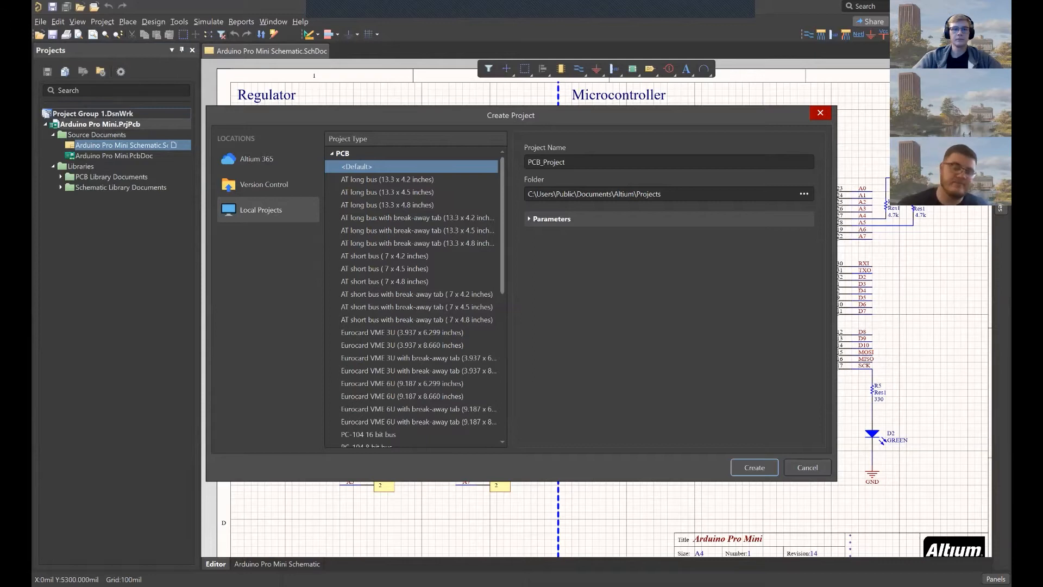
text(Workshop_Test)
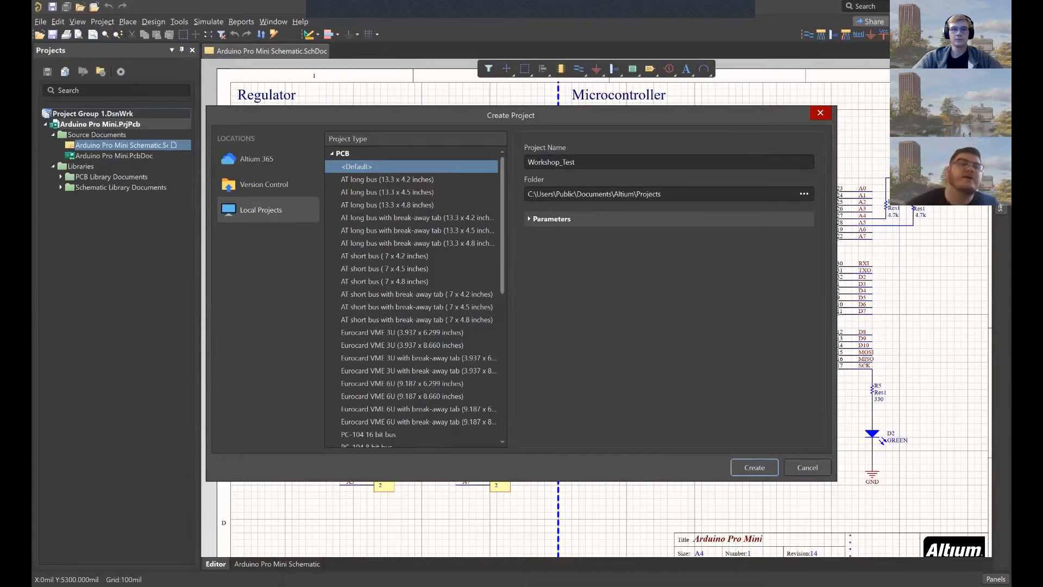
click(753, 467)
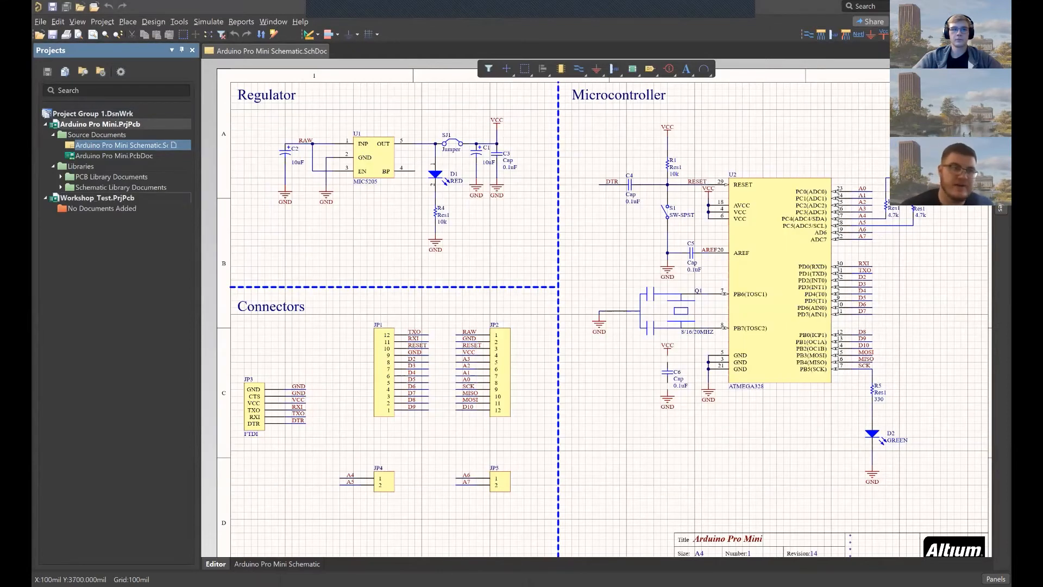
Collapse Arduino Pro Mini.PrjPcb and bring up Add New to Project for Workshop_Test.PrjPcb
click(46, 124)
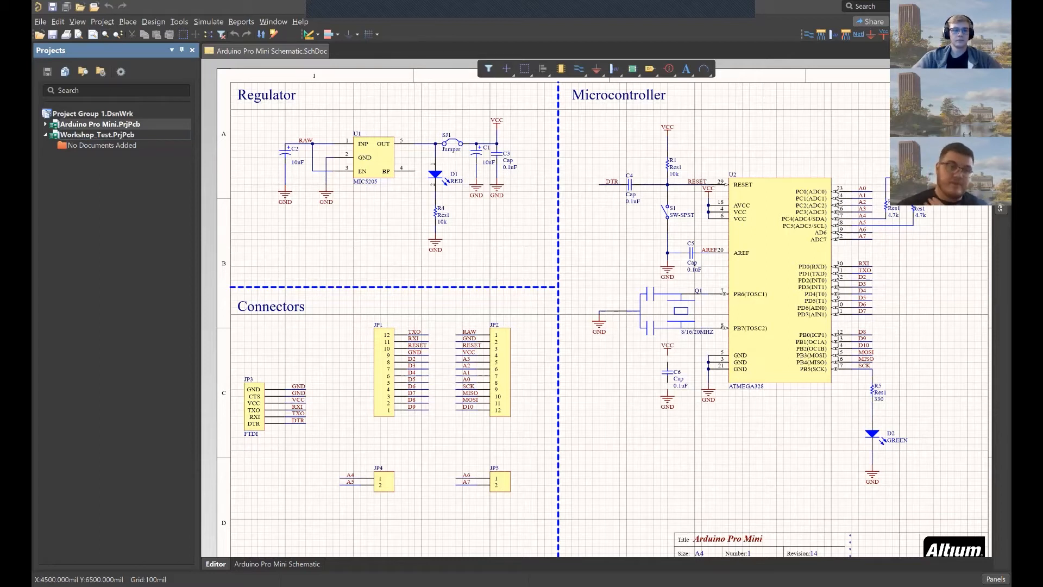
right_click(96, 135)
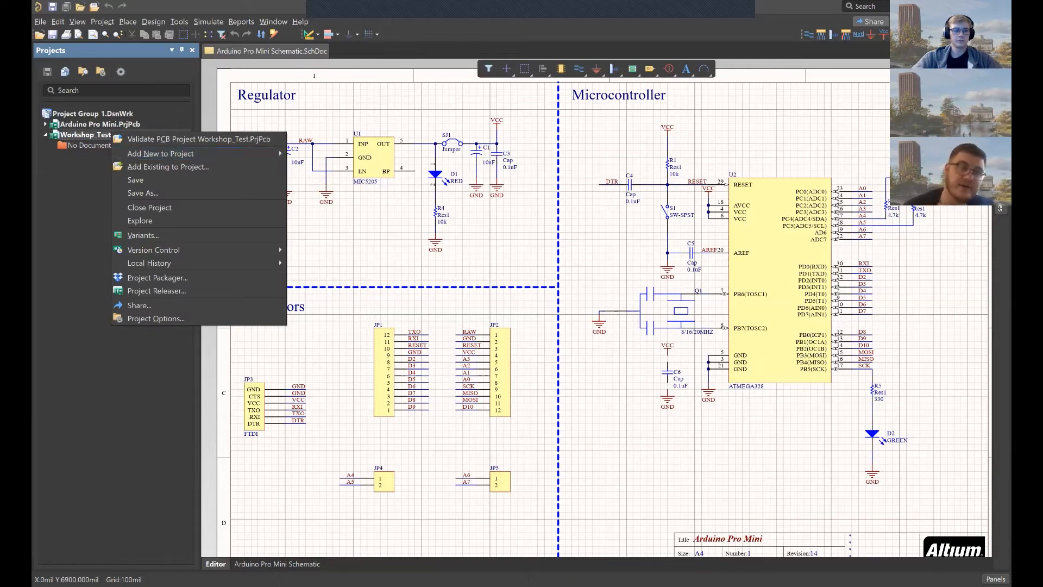
mouse_move(159, 153)
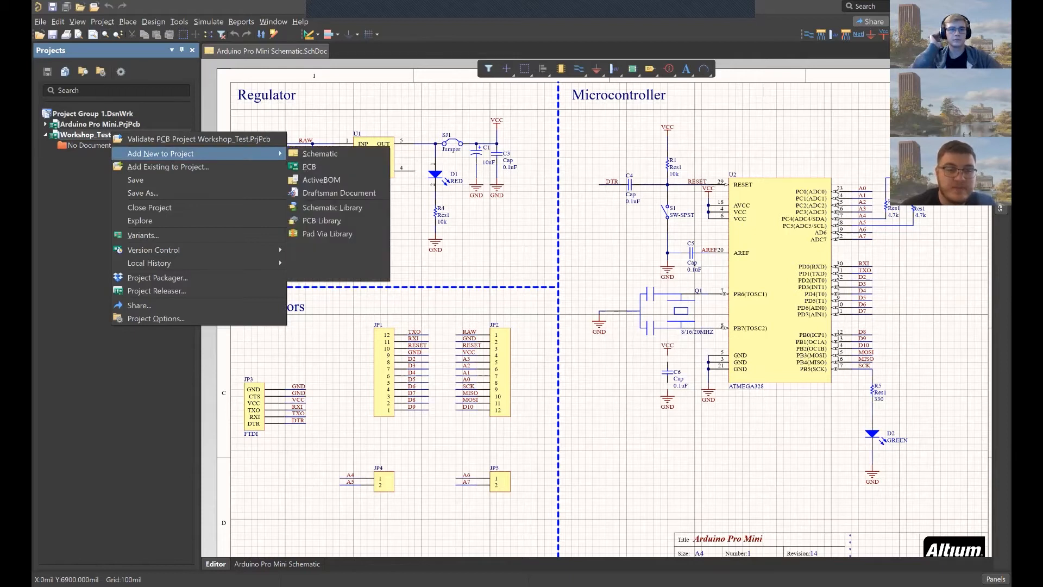
click(319, 153)
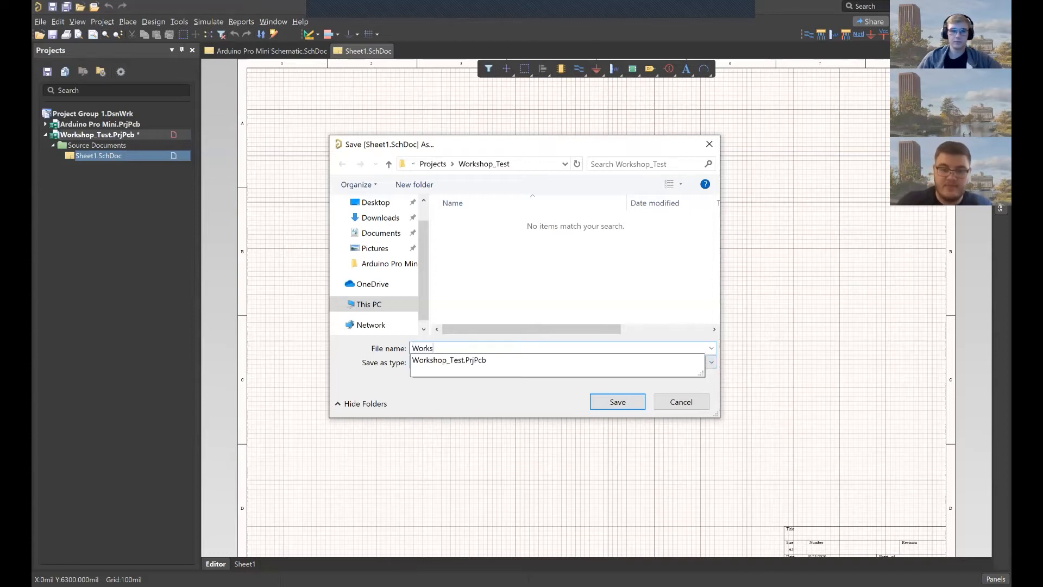
Save the schematic sheet as Workshop_Test.SchDoc in the Workshop_Test project folder
text(Workshop_Test)
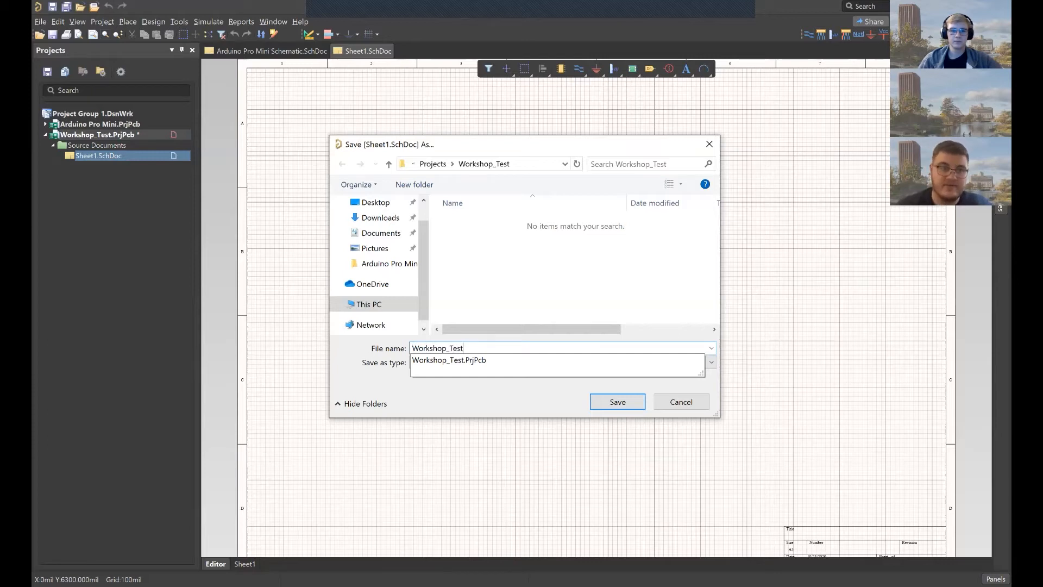
click(616, 401)
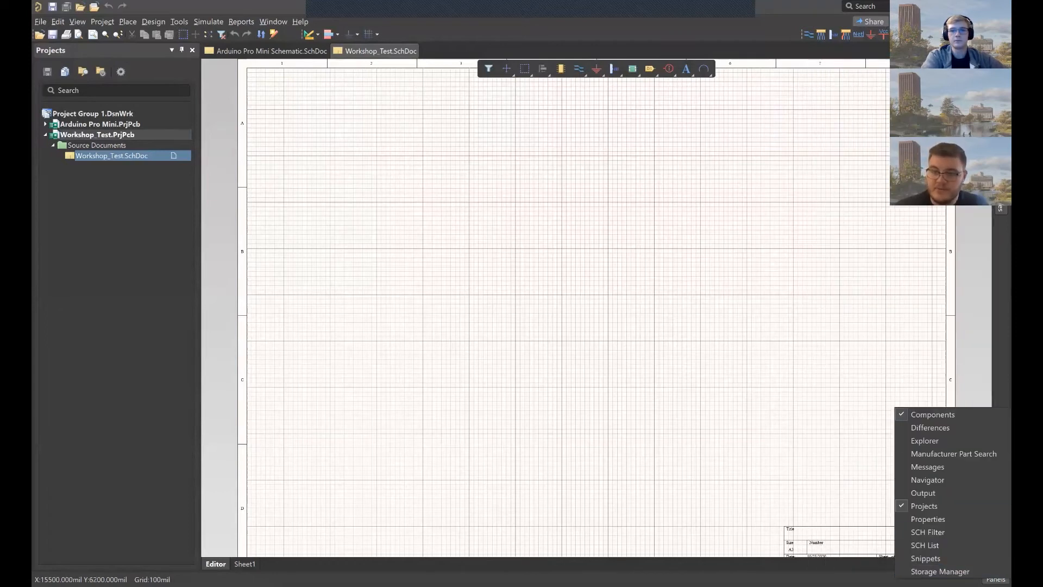
mouse_move(938, 570)
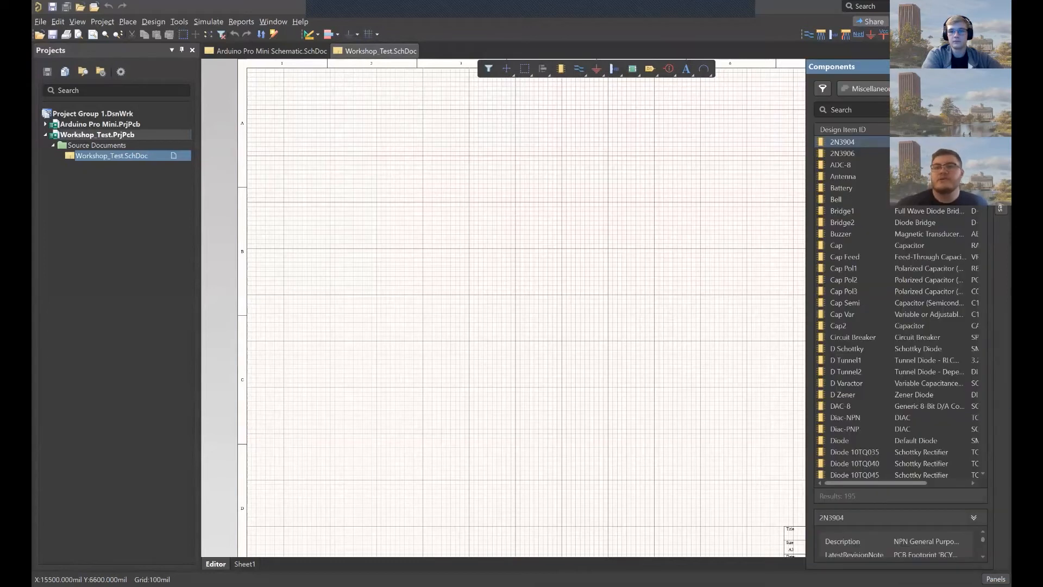
click(865, 88)
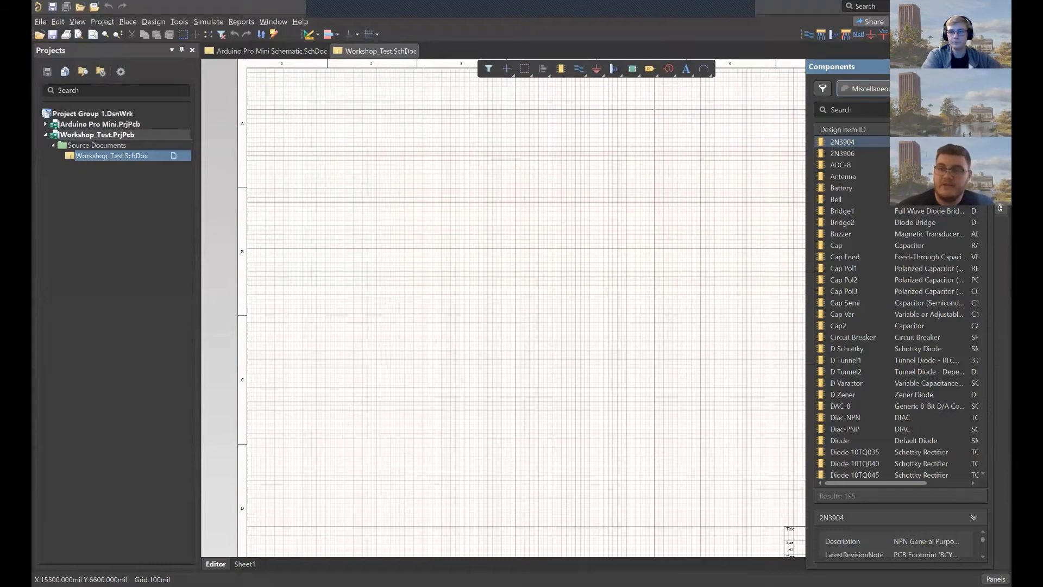
click(864, 88)
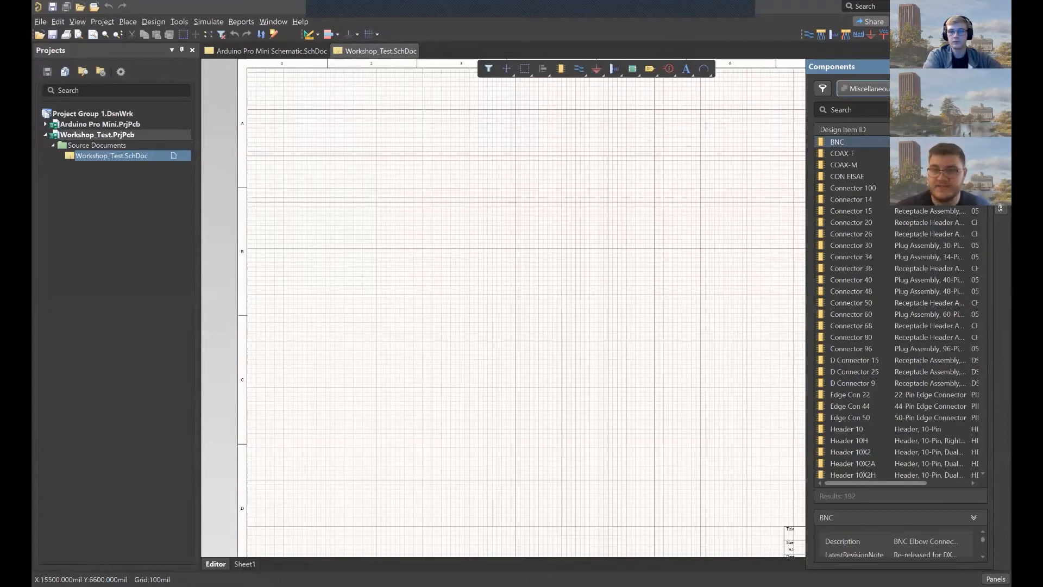
scroll(down, 3)
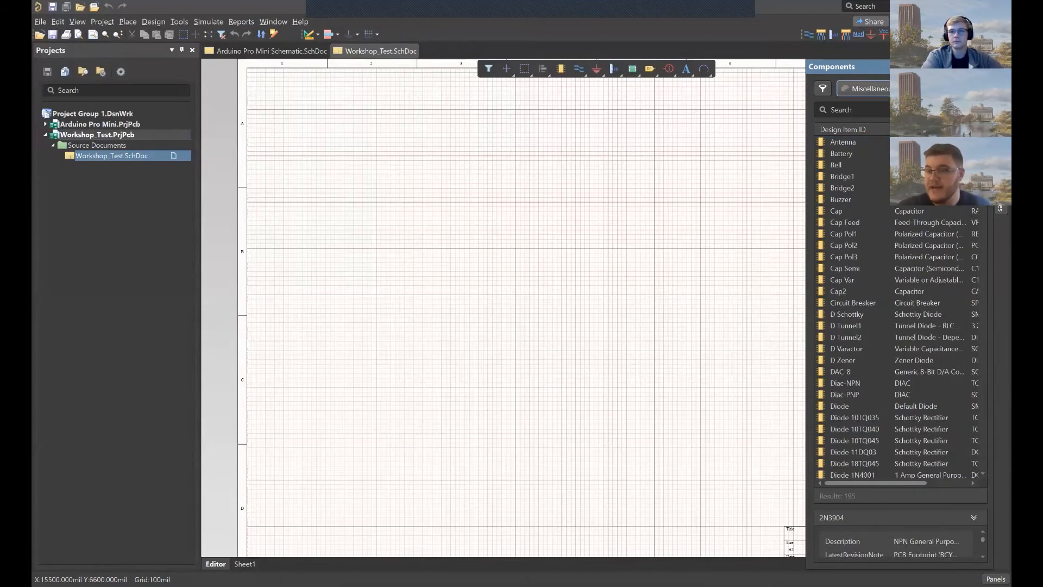
scroll(down, 3)
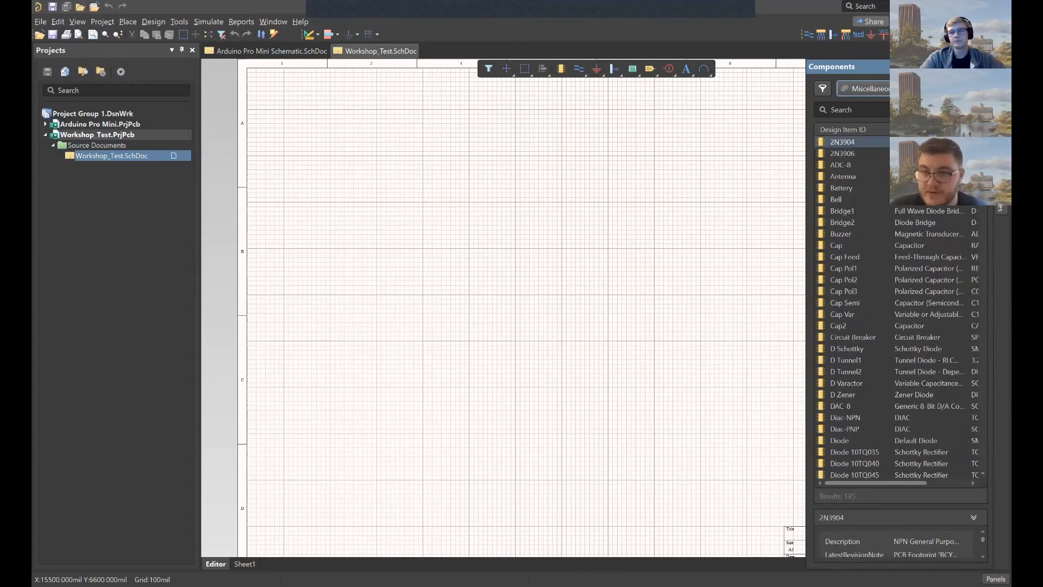
scroll(down, 3)
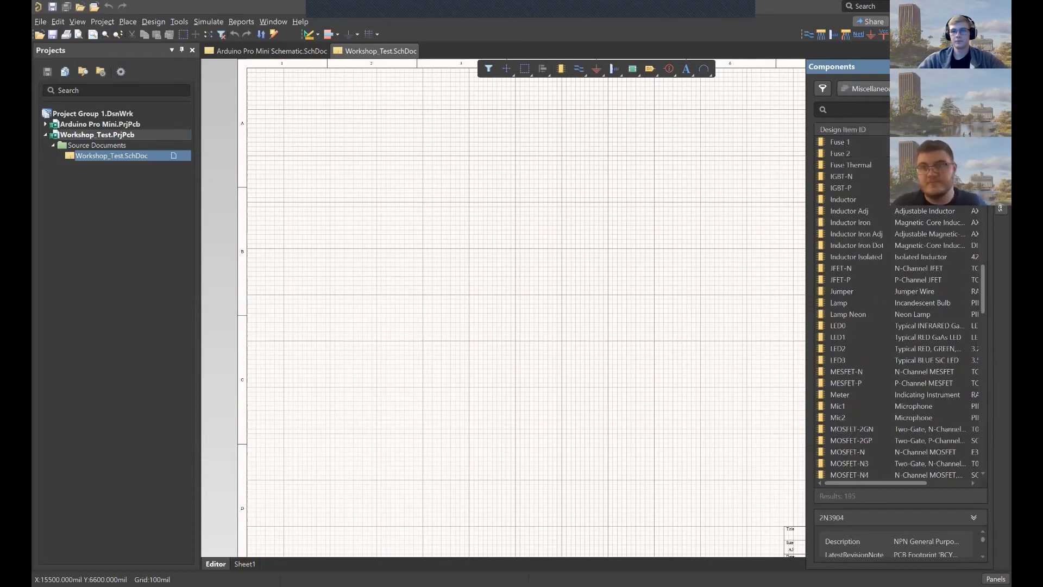
Filter the Components panel for 'res' and show the Res3 resistor's details and 3D preview
text(res)
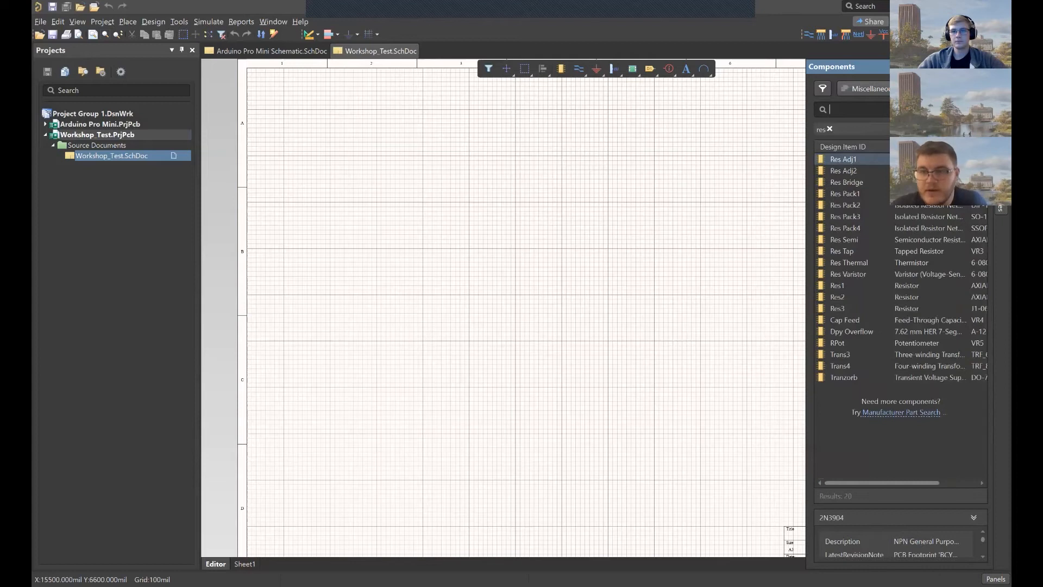
click(843, 159)
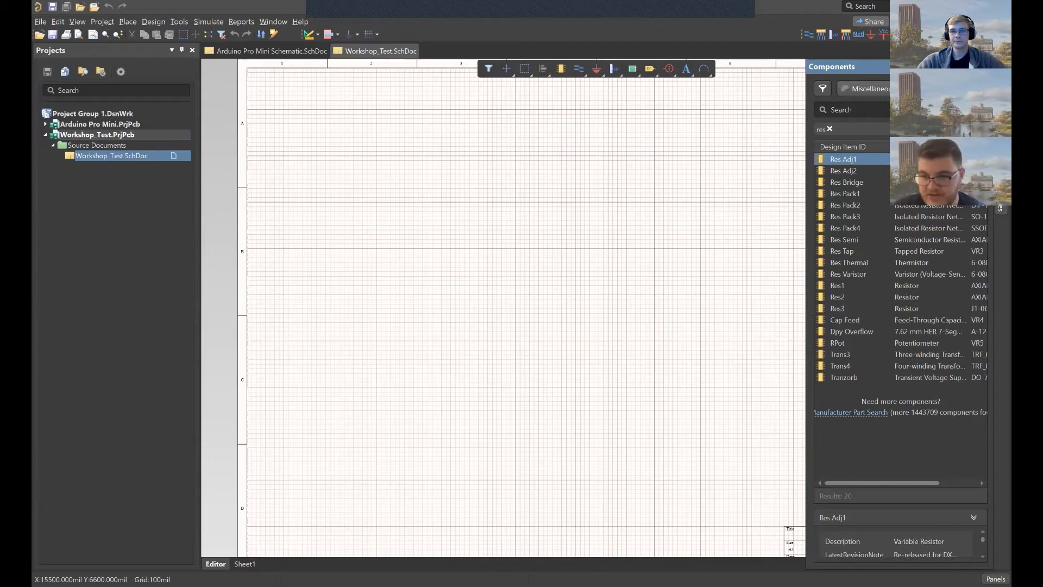
click(864, 308)
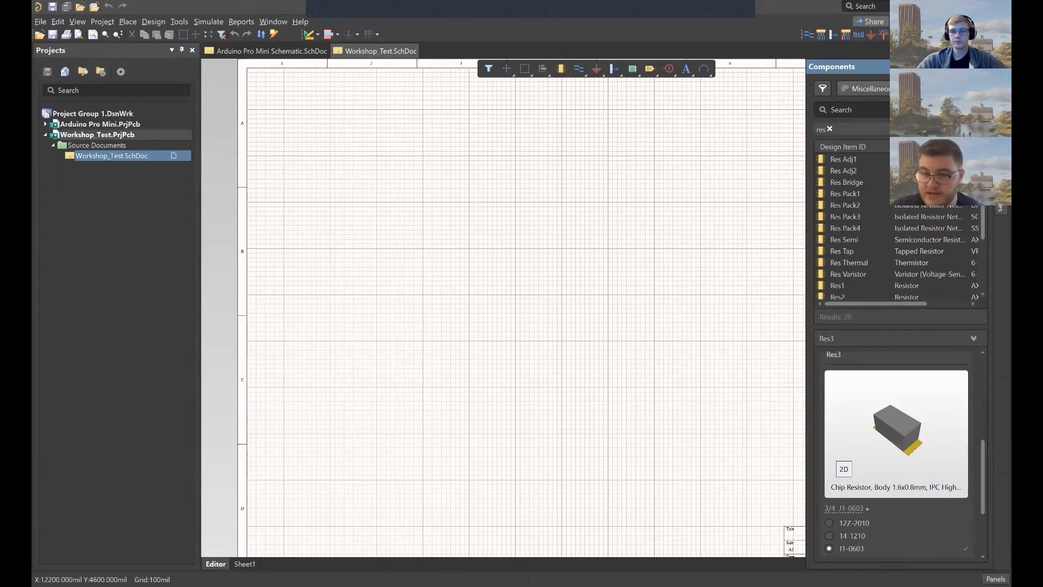
Compare Res3's 1.6x0.8mm and 3.2x2.5mm chip-resistor footprints in the 2D preview
click(843, 469)
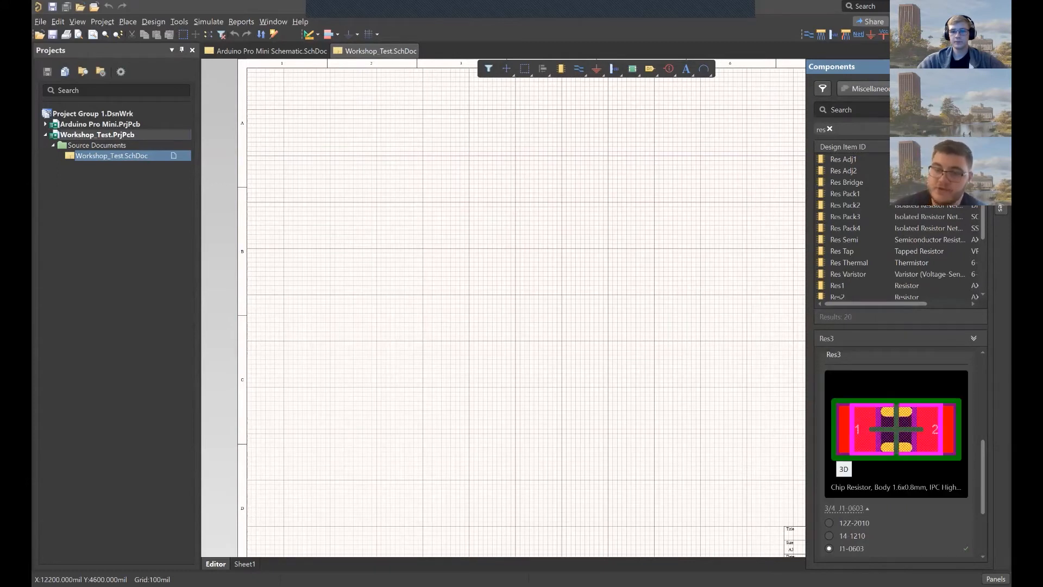
click(829, 535)
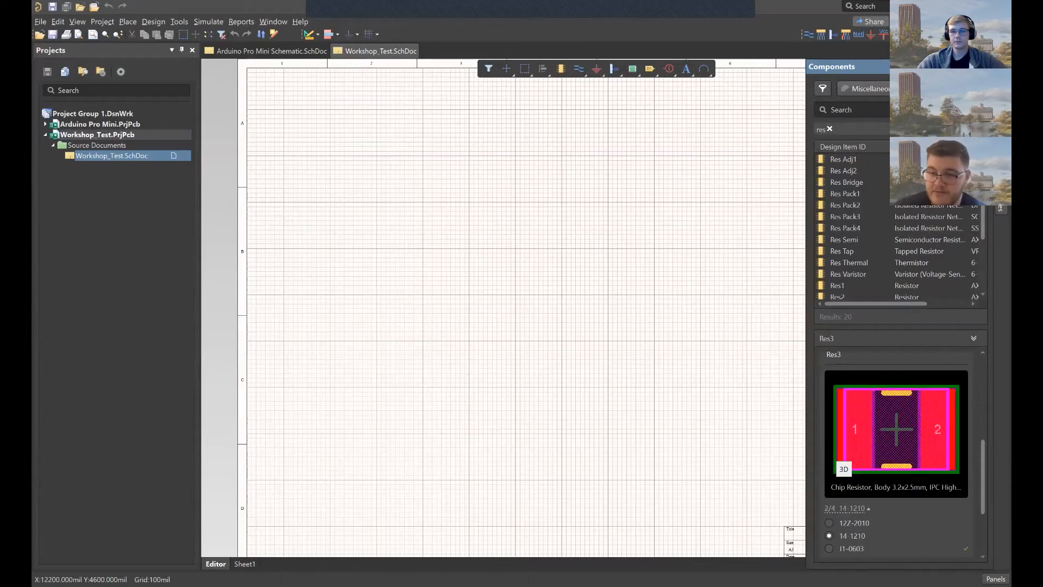
click(829, 548)
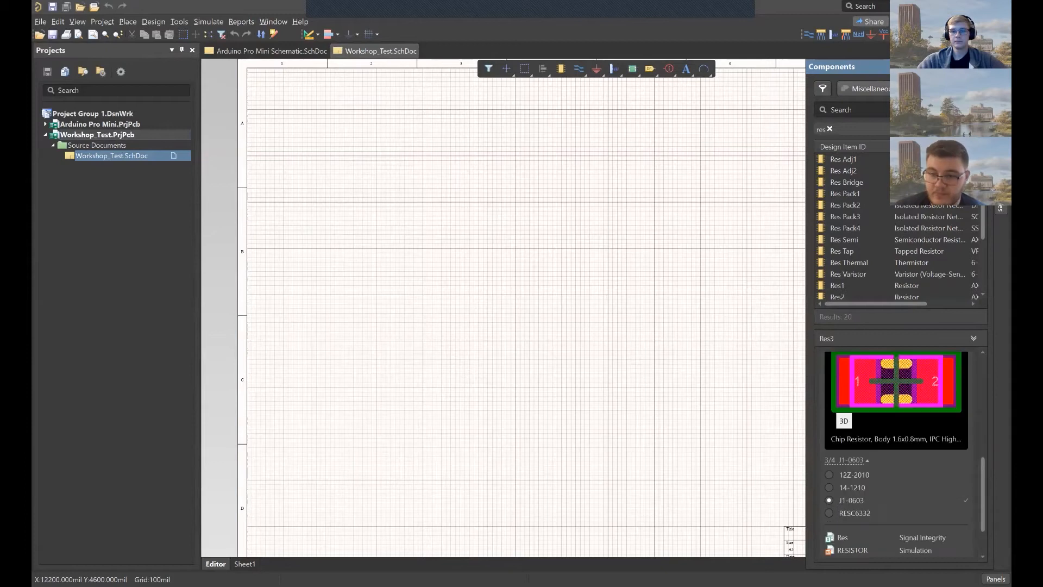
click(852, 487)
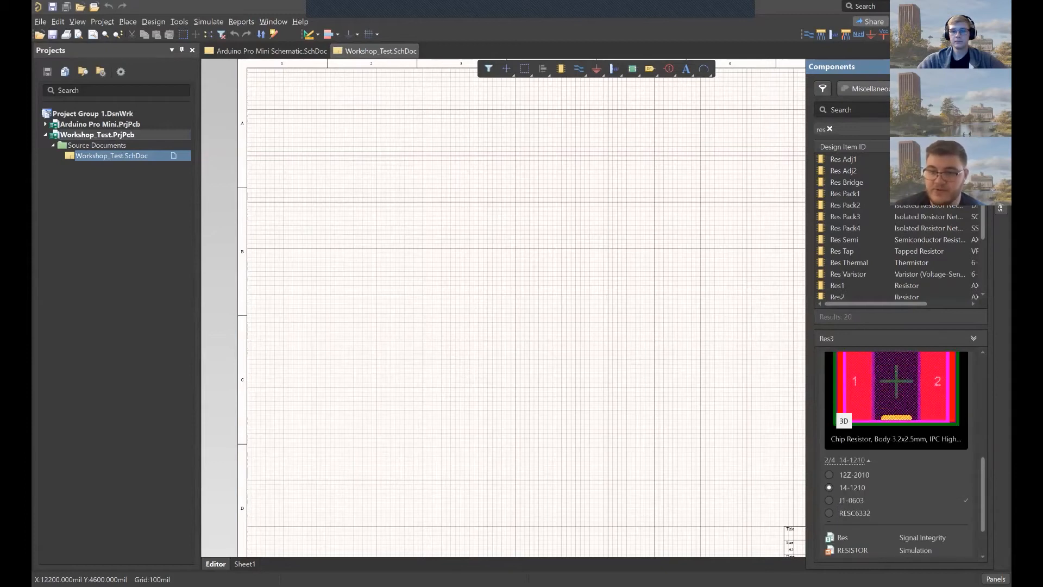
click(829, 475)
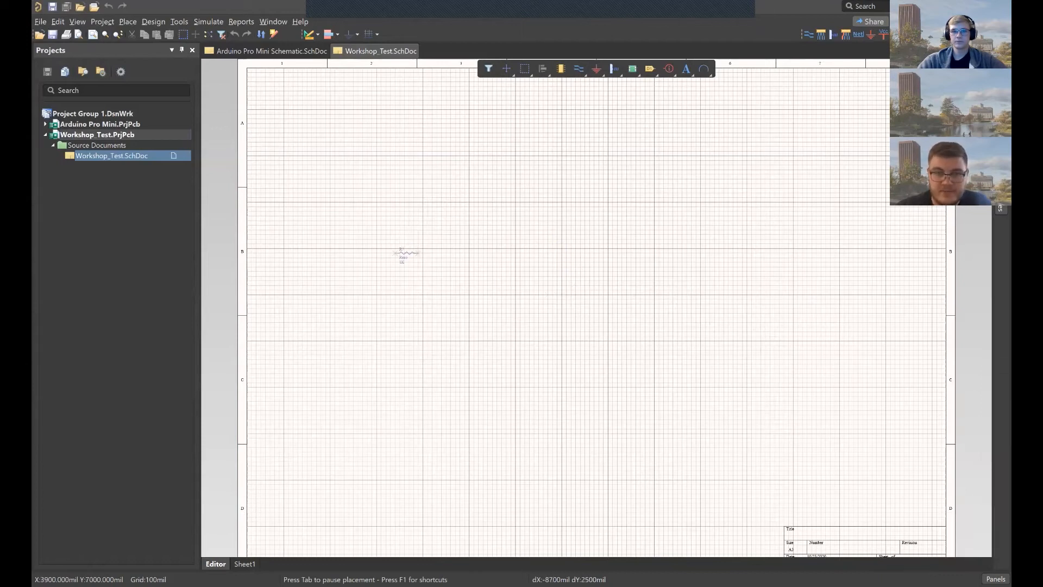
mouse_move(438, 250)
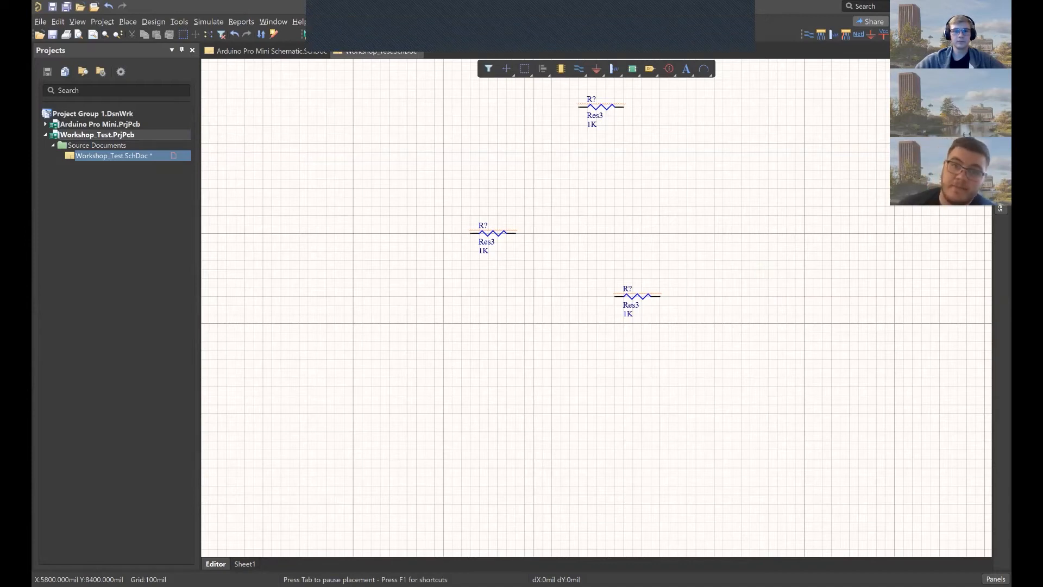
Drop a Res3 1K resistor onto the Workshop_Test sheet
click(598, 106)
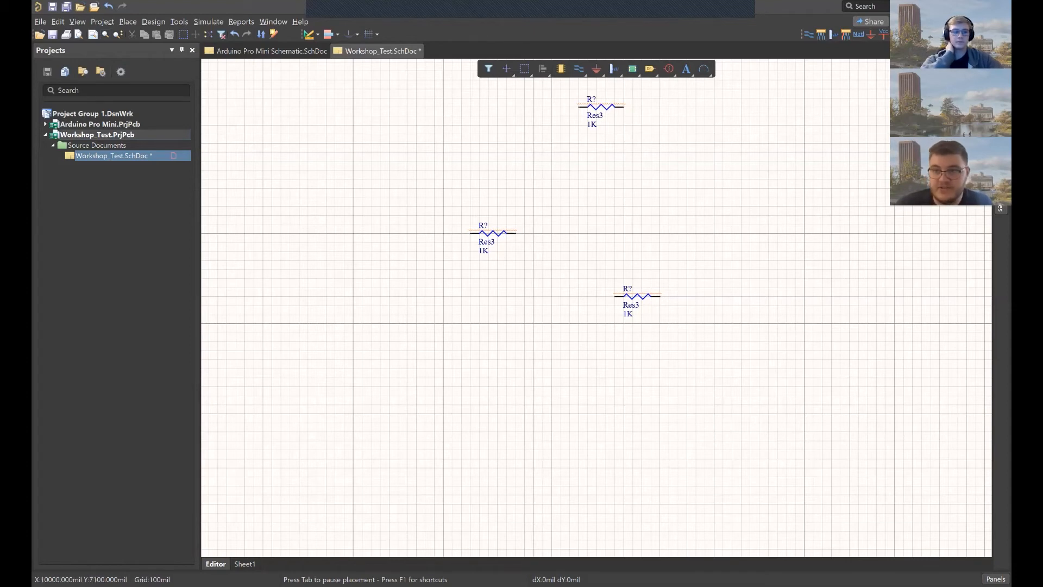
Review the placed Res3 resistors' properties in the Properties panel, still labelled R?
click(631, 69)
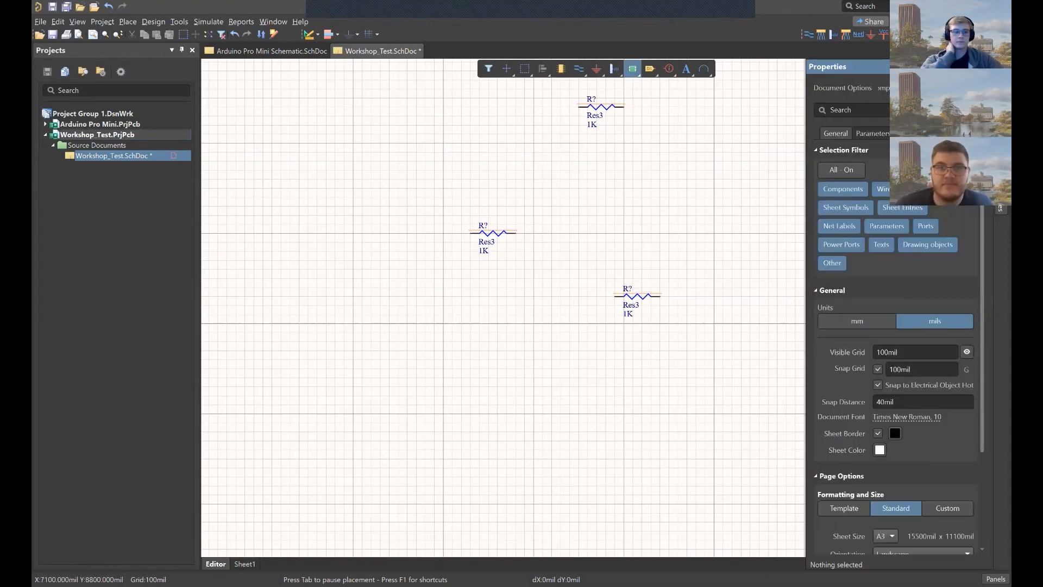
click(601, 105)
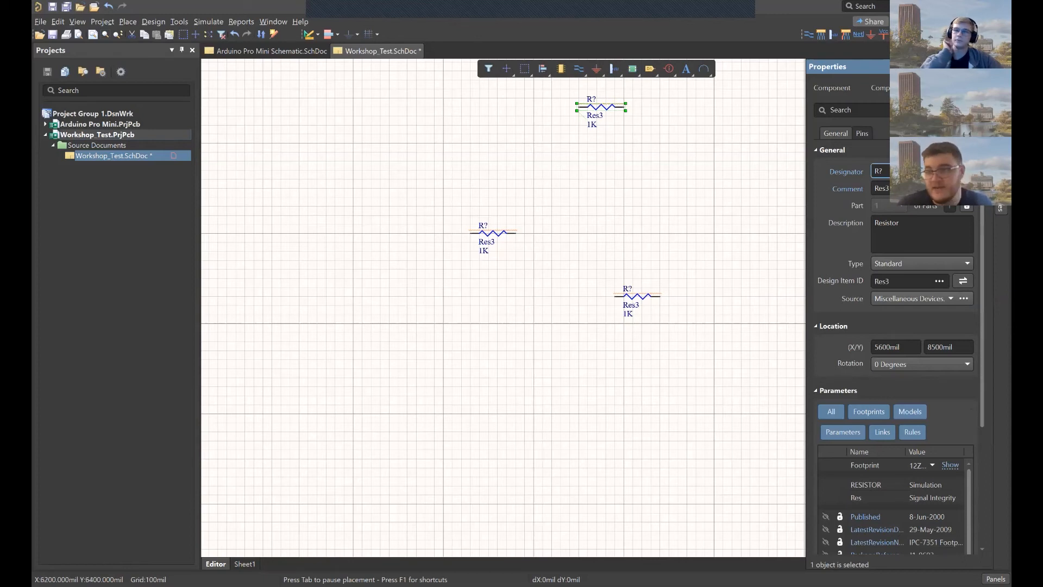
click(637, 294)
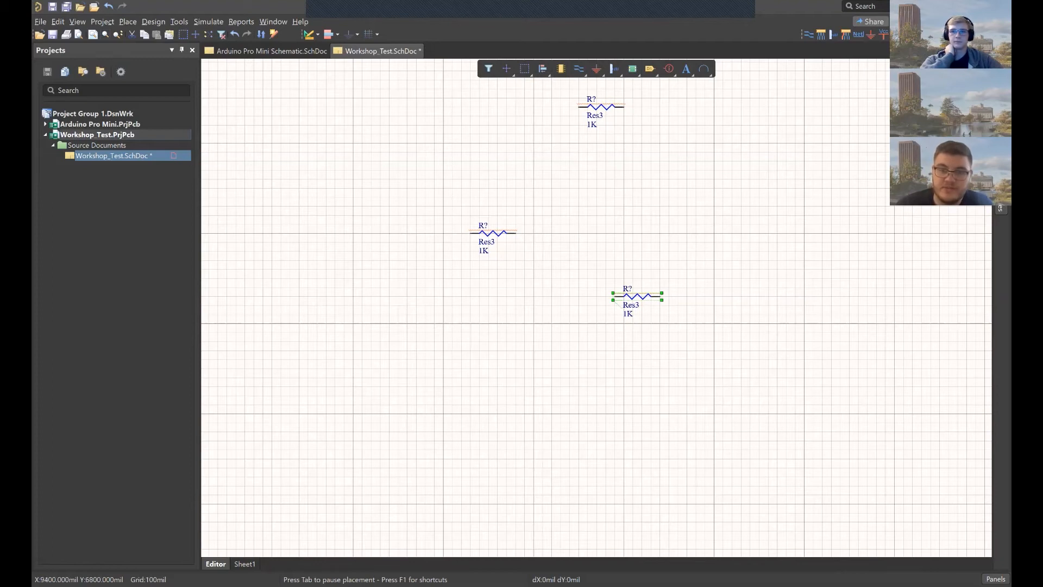
double_click(627, 294)
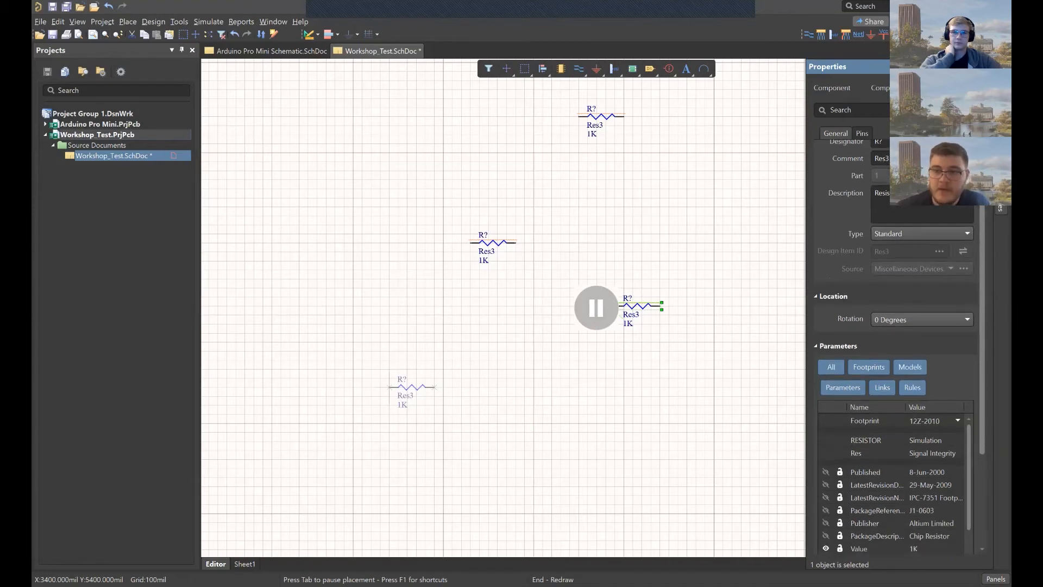
scroll(down, 3)
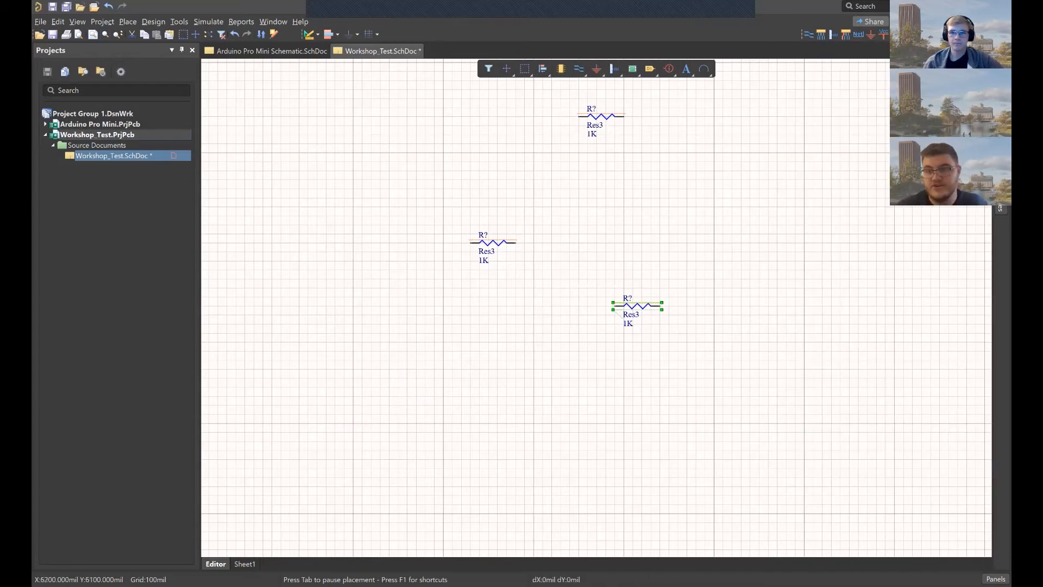
Arrange one resistor above the other two lying side by side
double_click(627, 324)
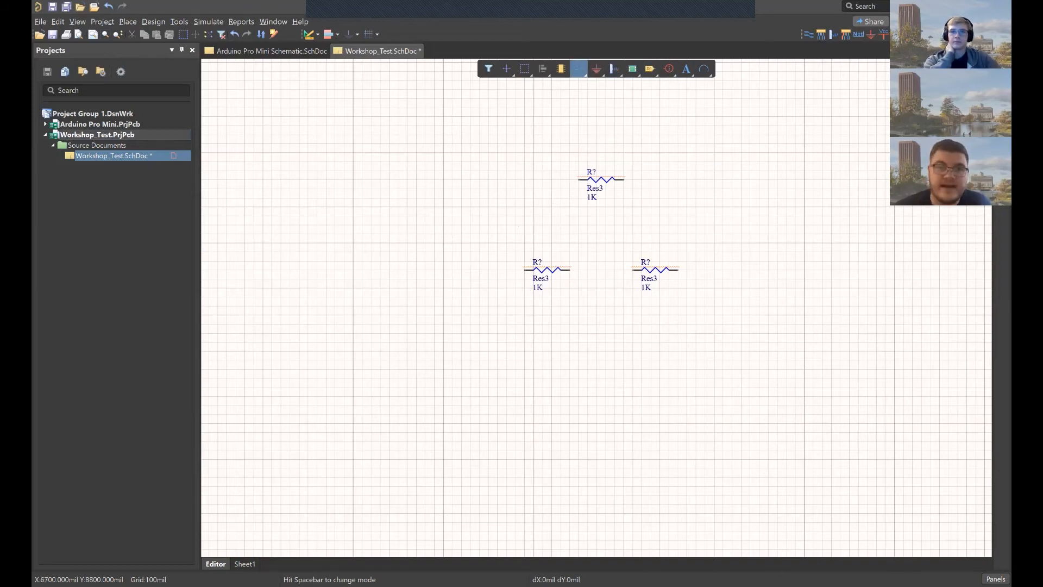
click(561, 69)
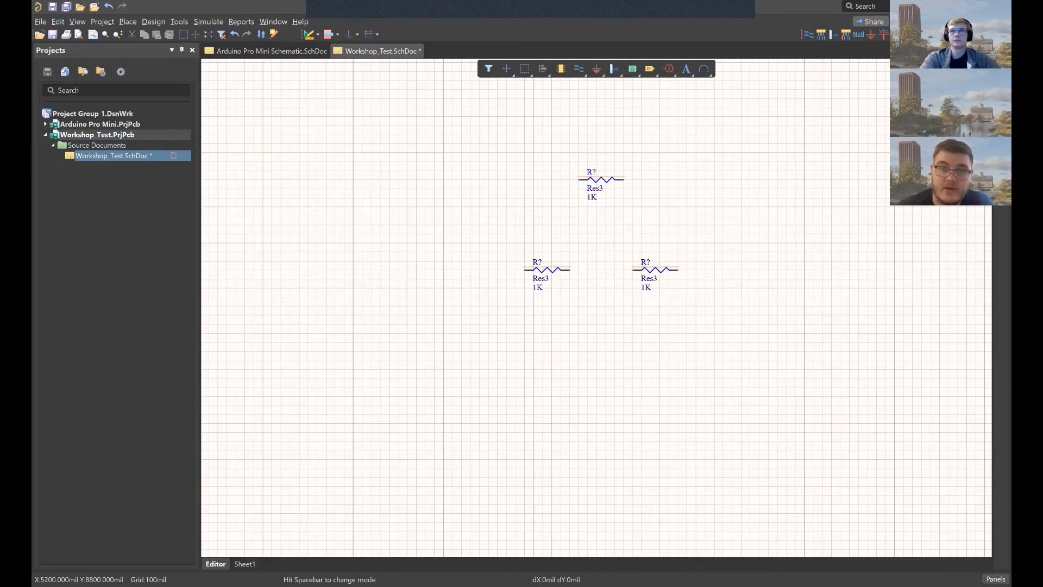
click(578, 68)
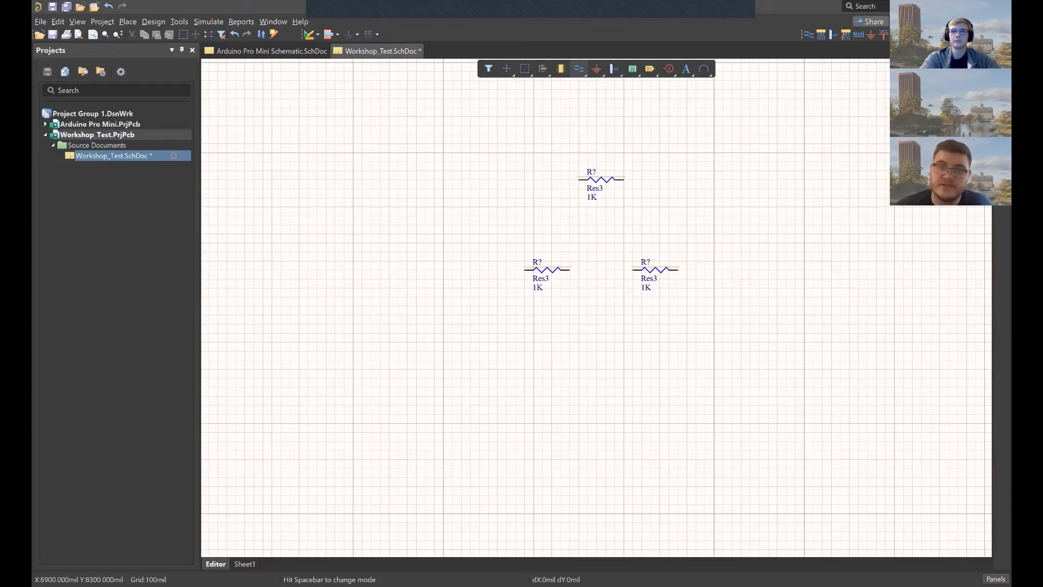
Start a wire from the top resistor's terminal toward the lower-left resistor
click(577, 68)
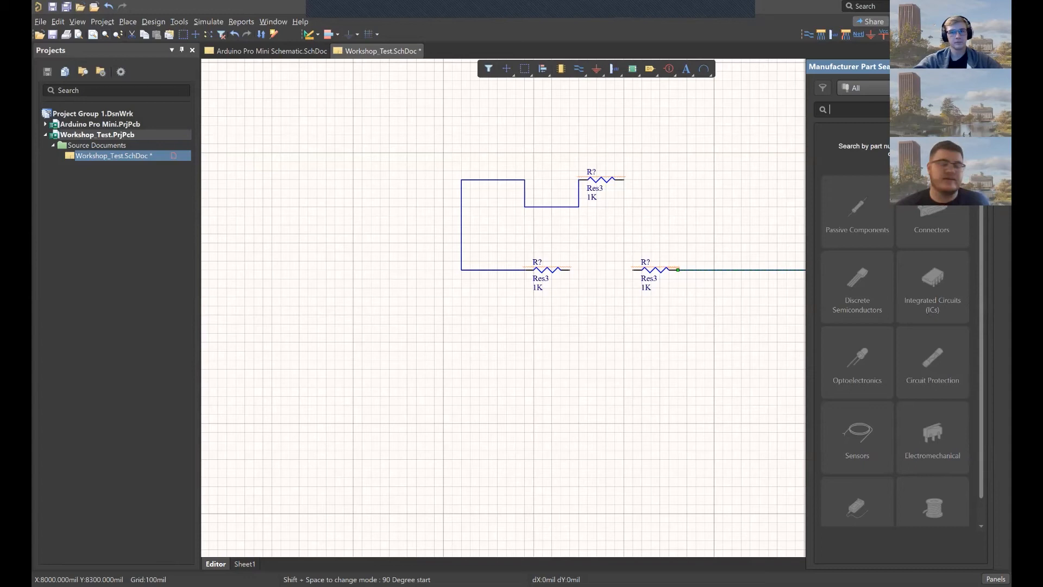
Search Manufacturer Part Search for esp8266 and scroll the ESP8266EX details to its footprint models
text(esp8266)
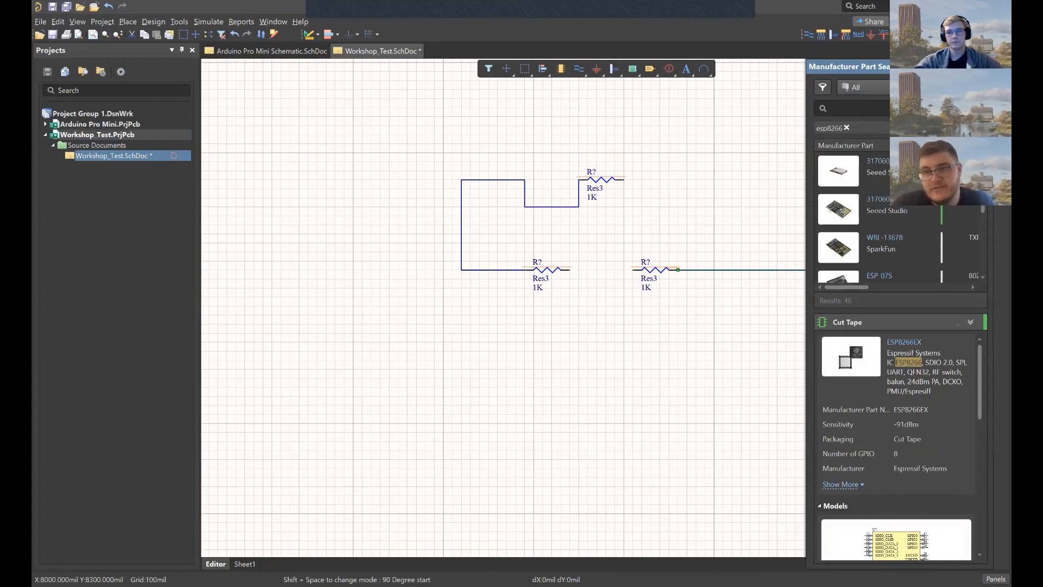
scroll(down, 3)
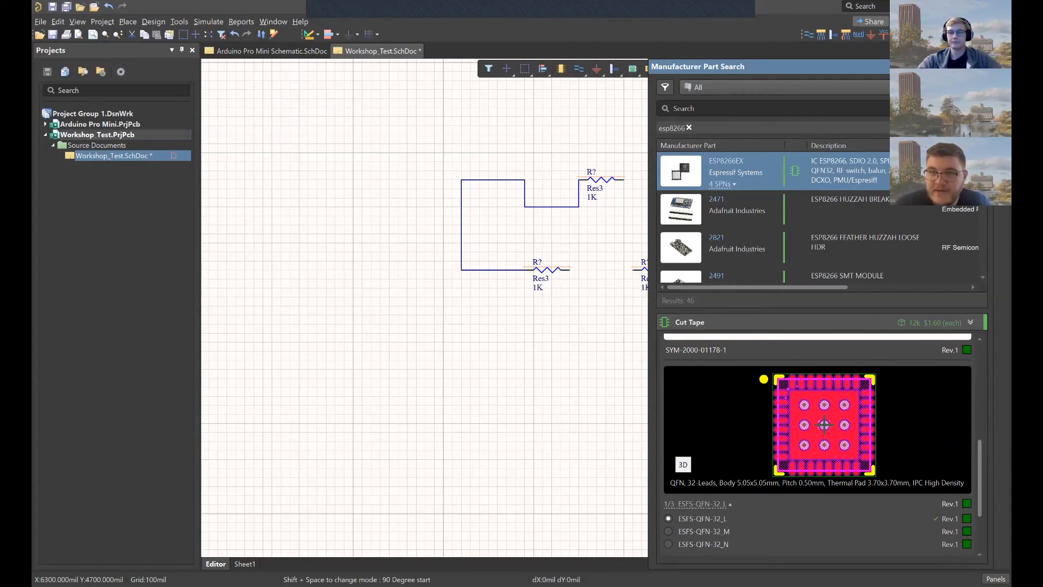
mouse_move(793, 170)
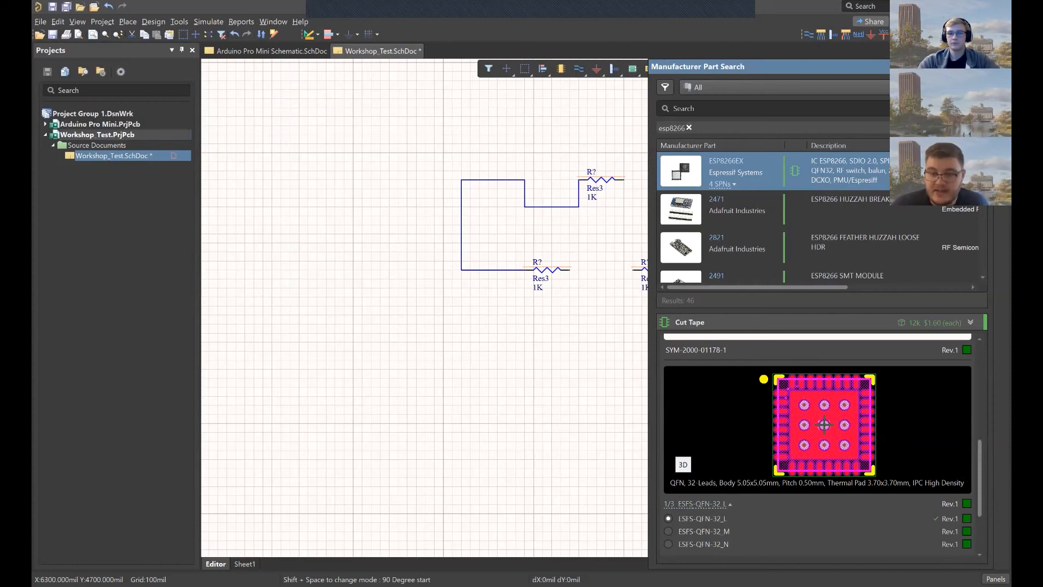
Preview the ESFS-QFN-32 medium- and low-density footprint variants, then scroll to Datasheets
click(668, 531)
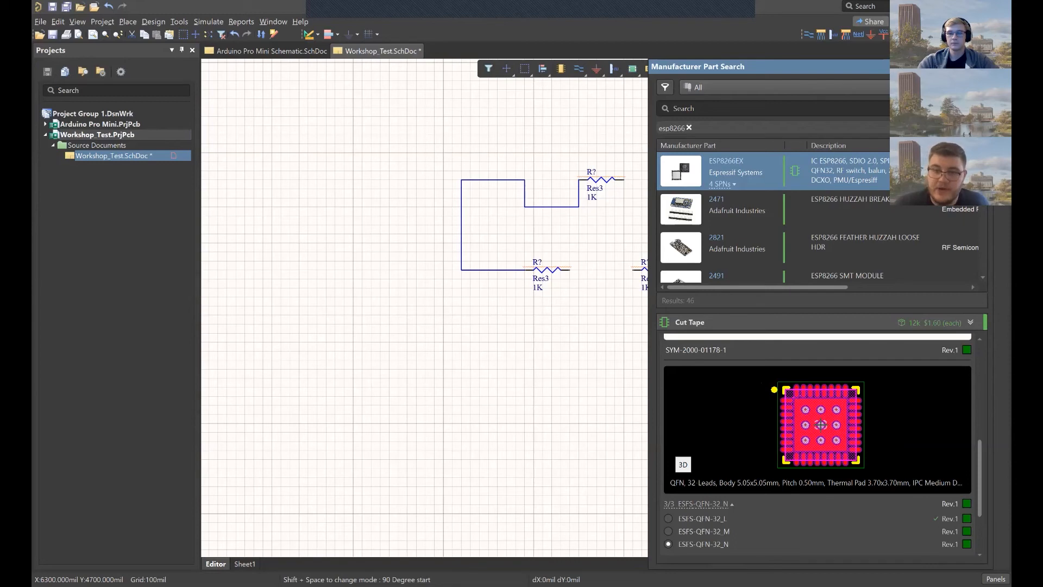
click(668, 531)
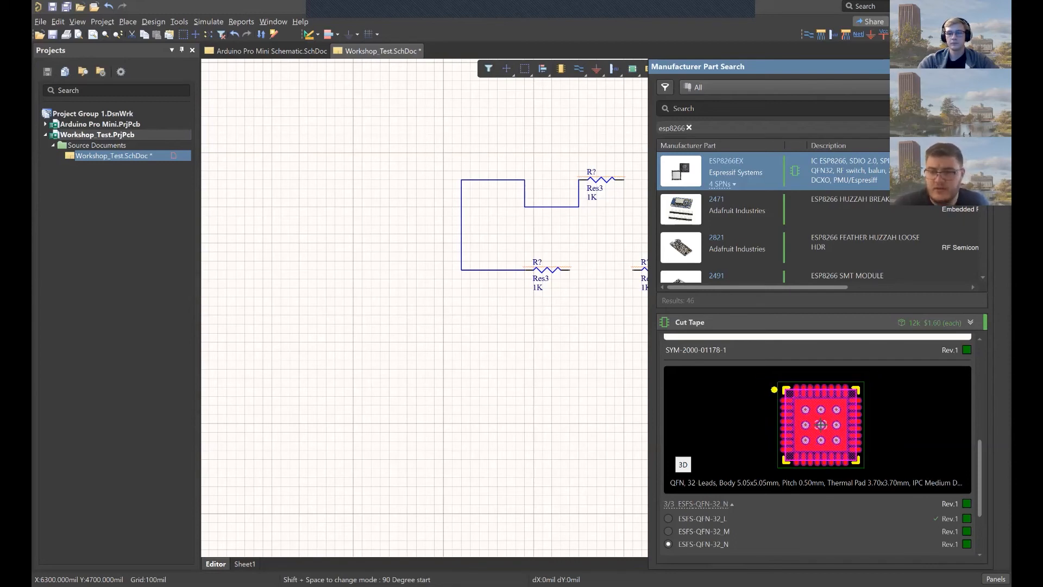
click(668, 531)
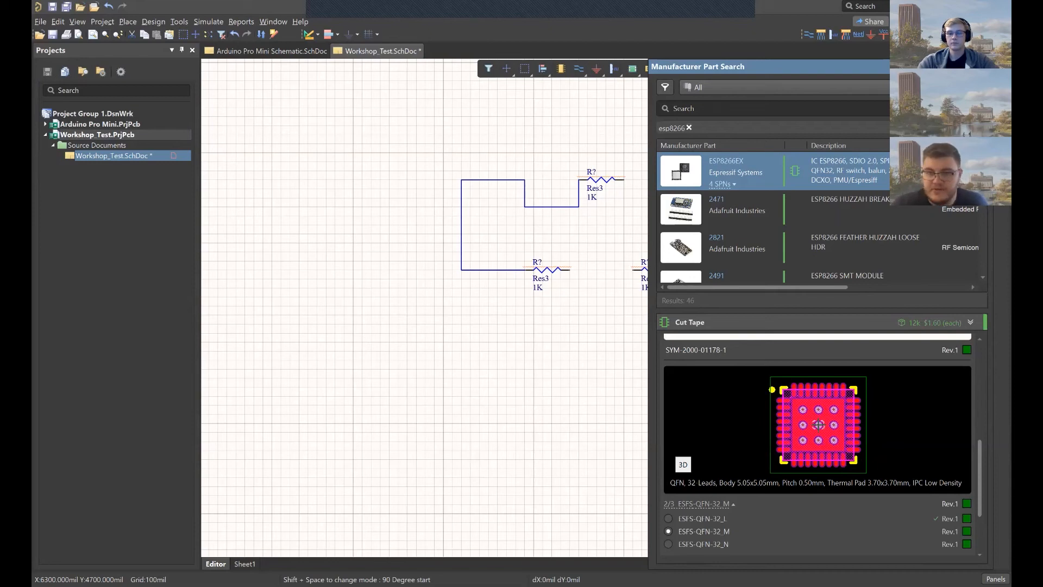
scroll(down, 3)
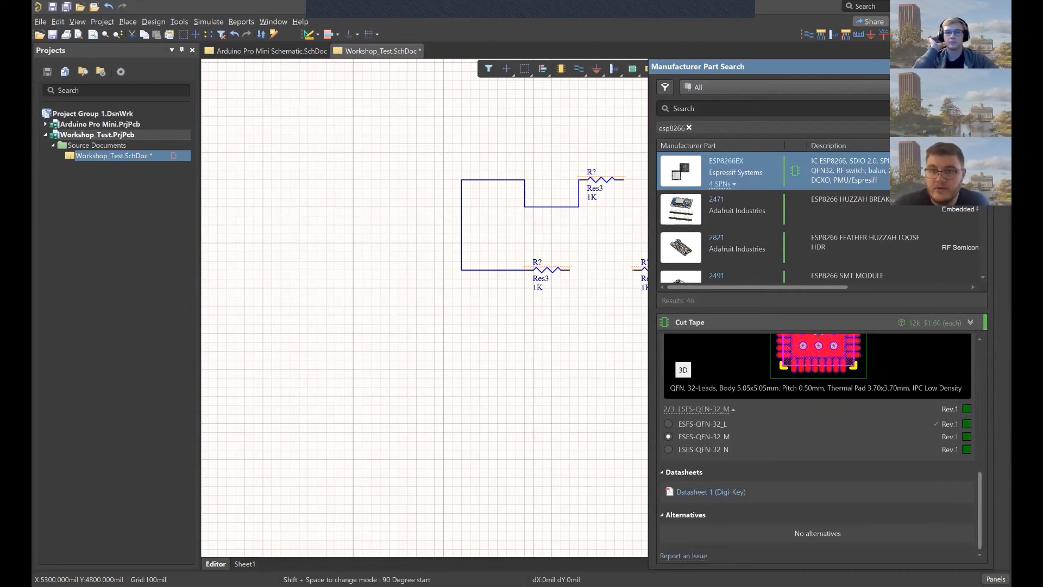
Choose Place on the ESP8266EX result to attach its symbol to the cursor
right_click(724, 171)
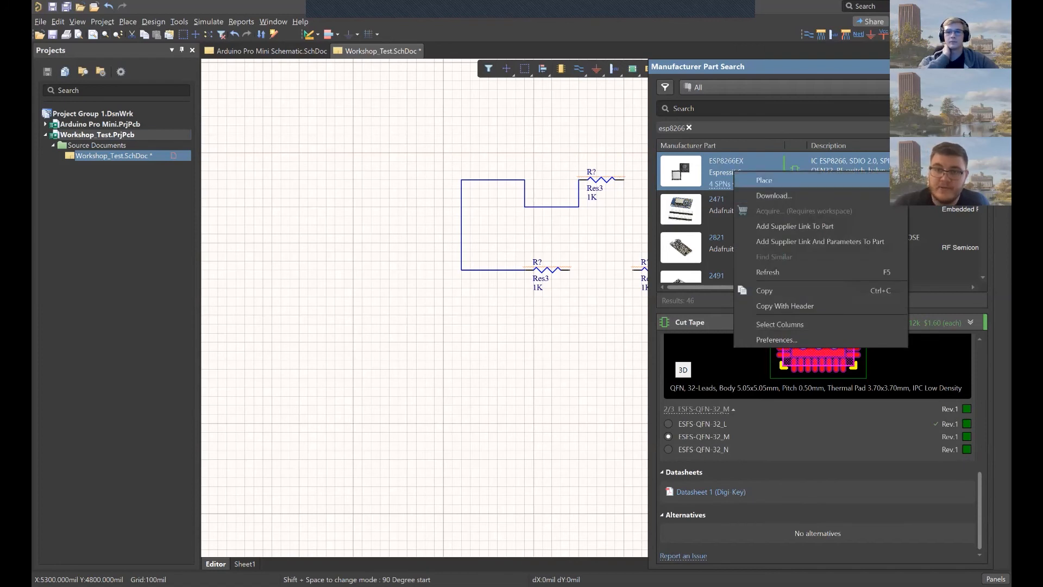
click(764, 180)
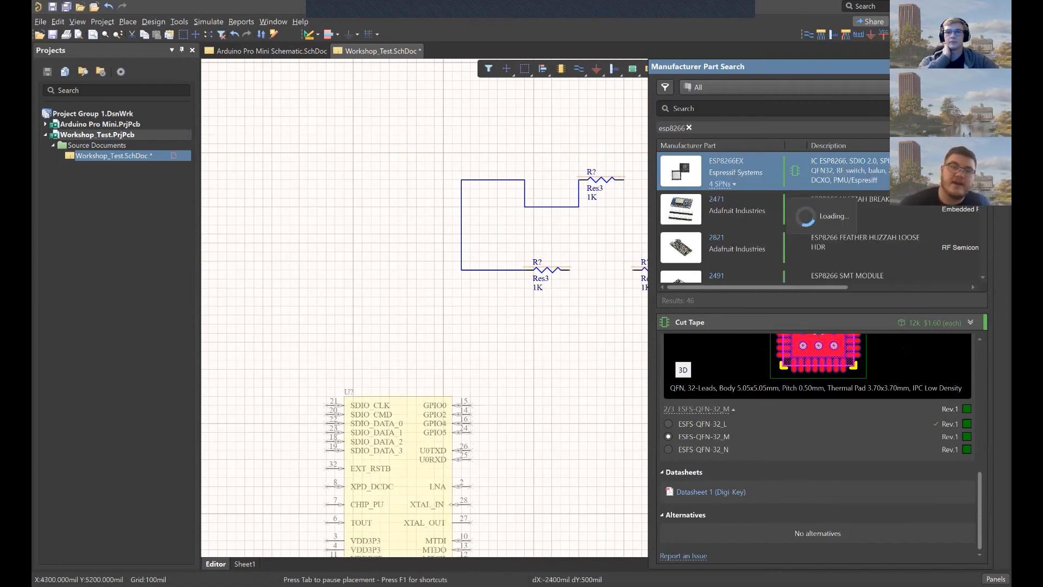